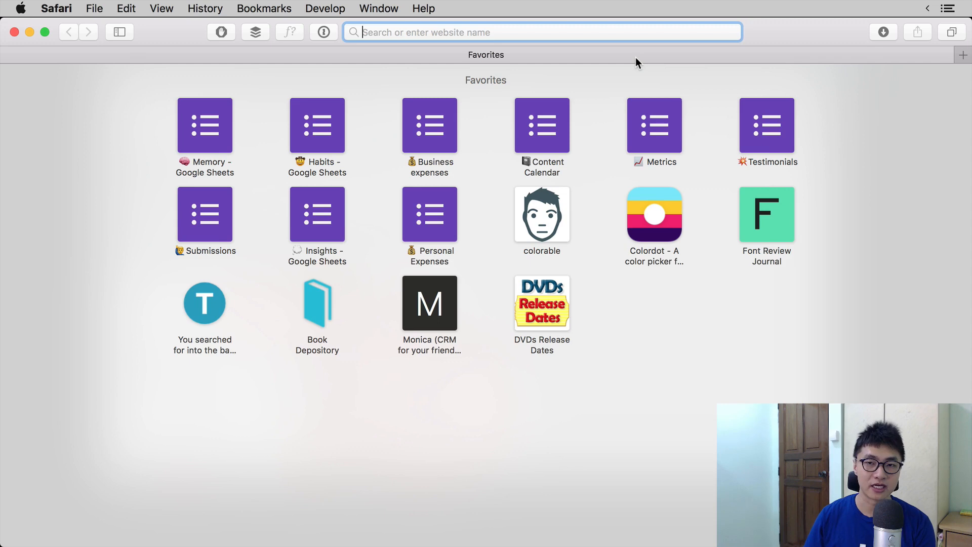
Go to github.com in Safari and open the header's create menu.
text(github.com)
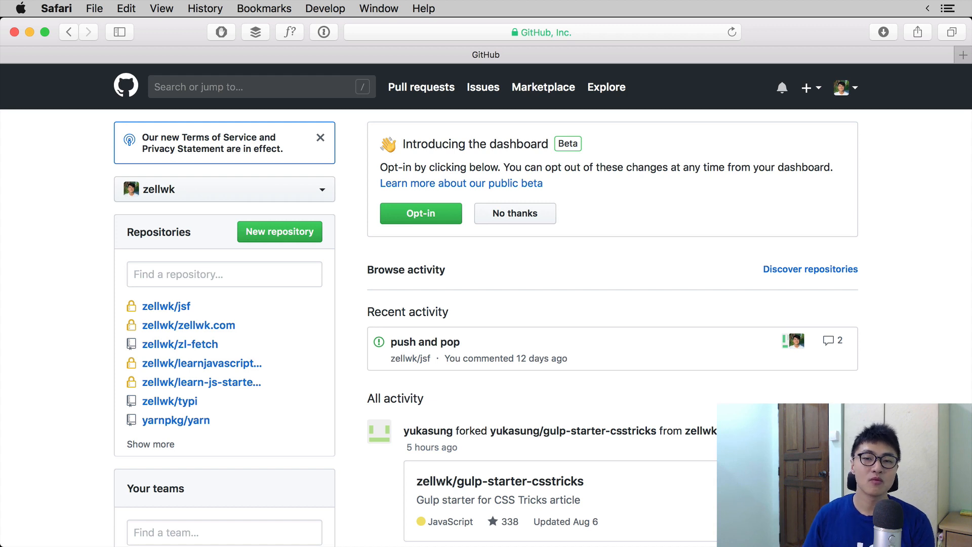
mouse_move(796, 360)
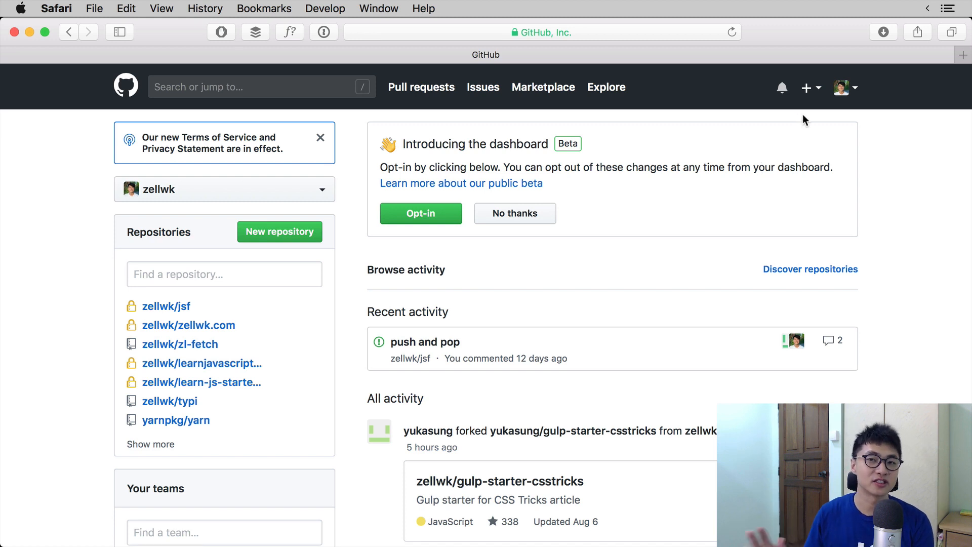
mouse_move(806, 93)
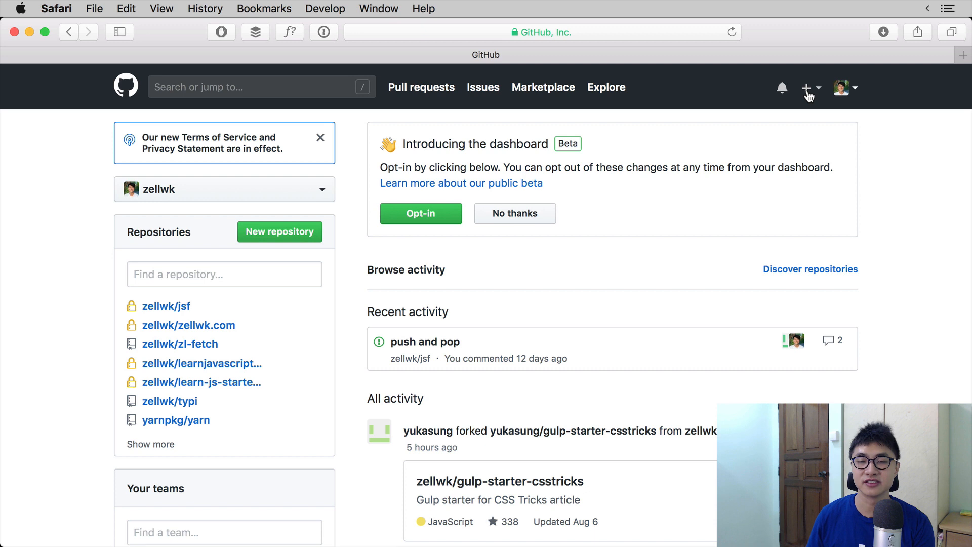
click(807, 87)
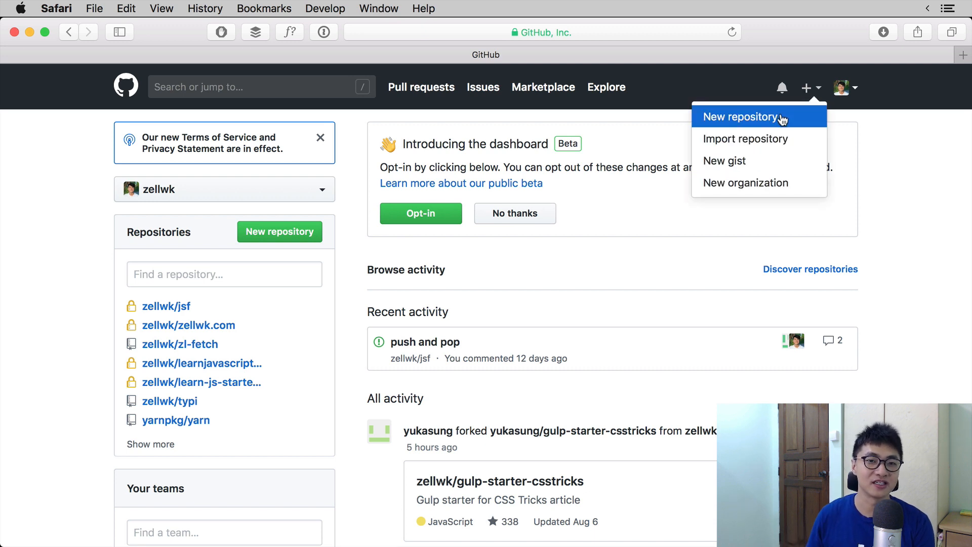
Create a new public repository named 'project' with no README, gitignore or license.
click(741, 117)
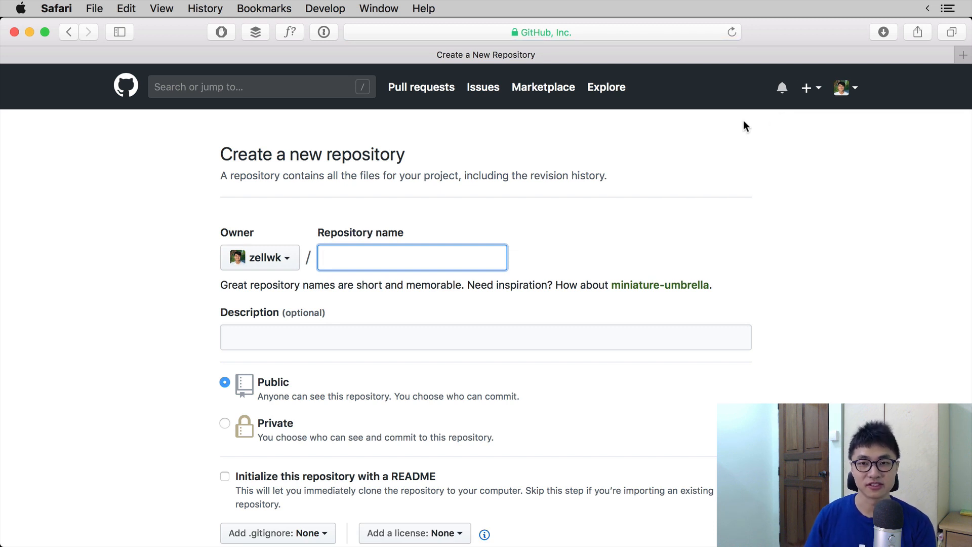
text(project)
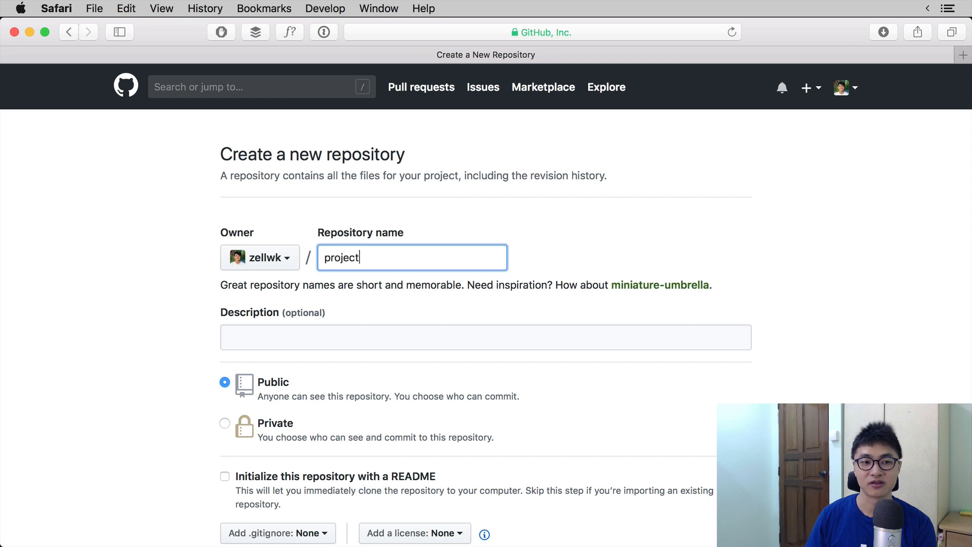
click(486, 337)
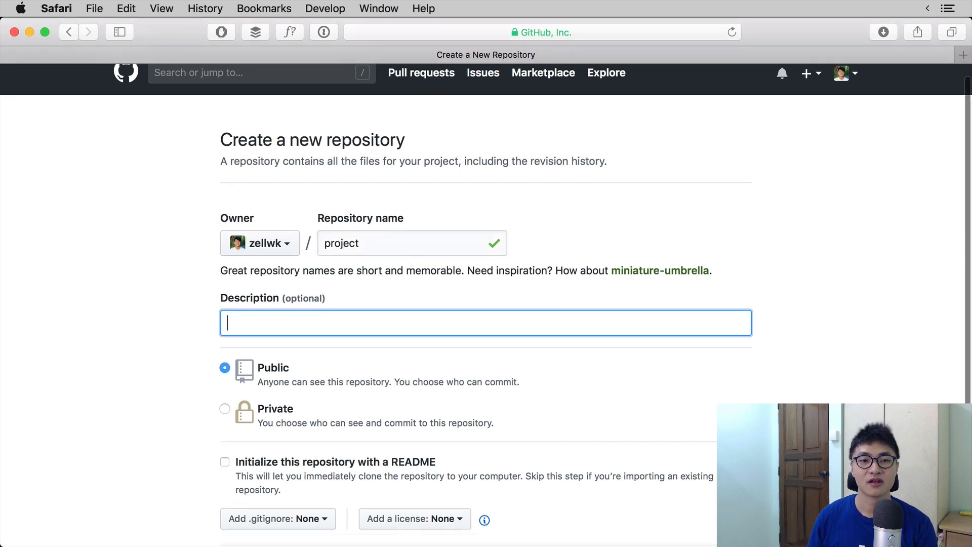
scroll(down, 3)
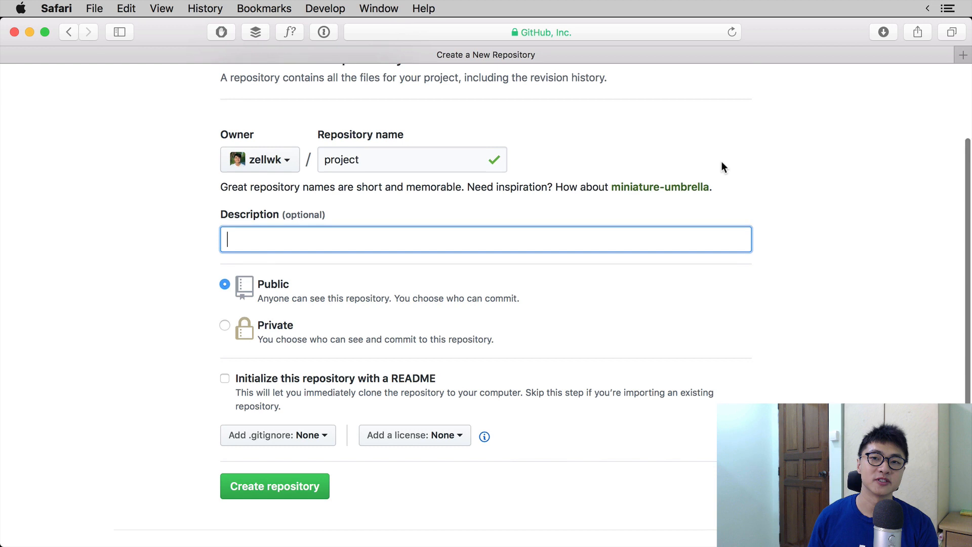
scroll(down, 3)
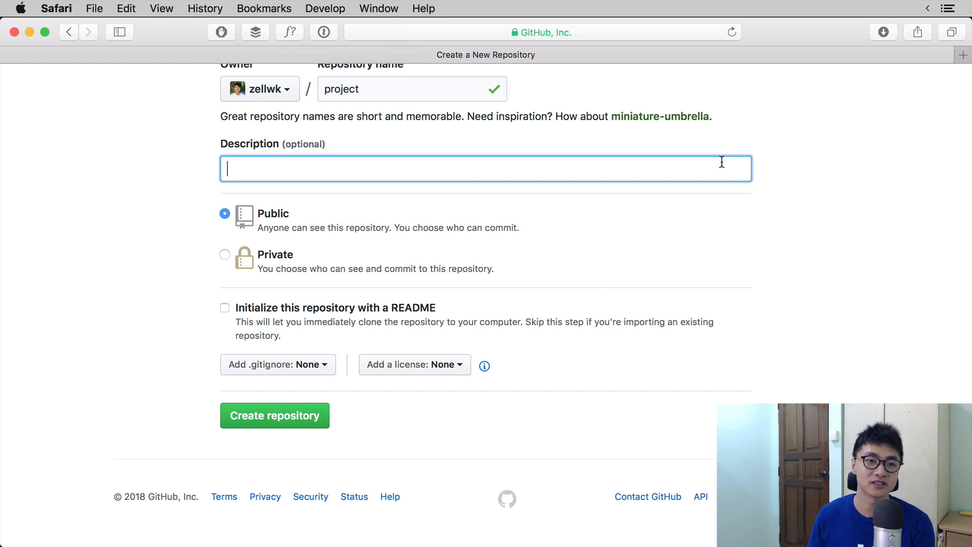
mouse_move(263, 223)
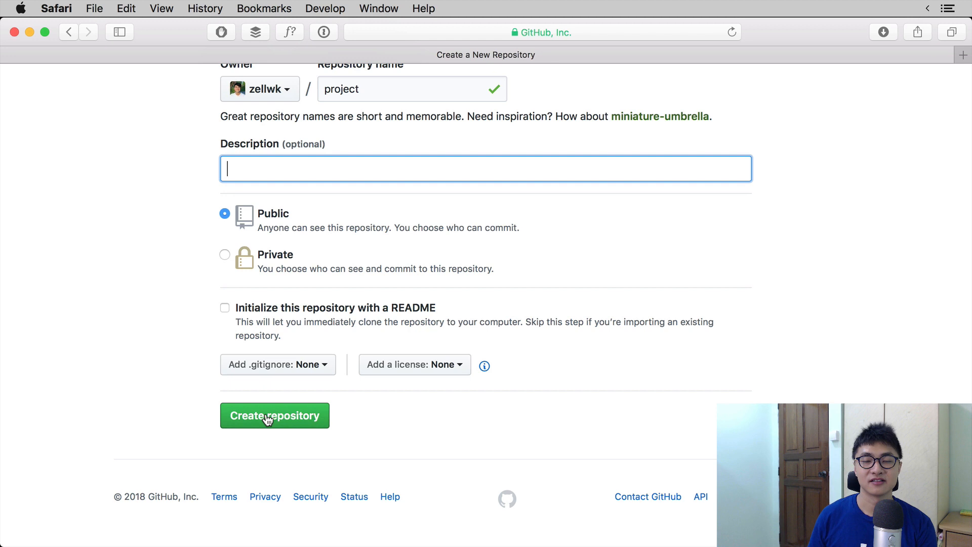
click(274, 415)
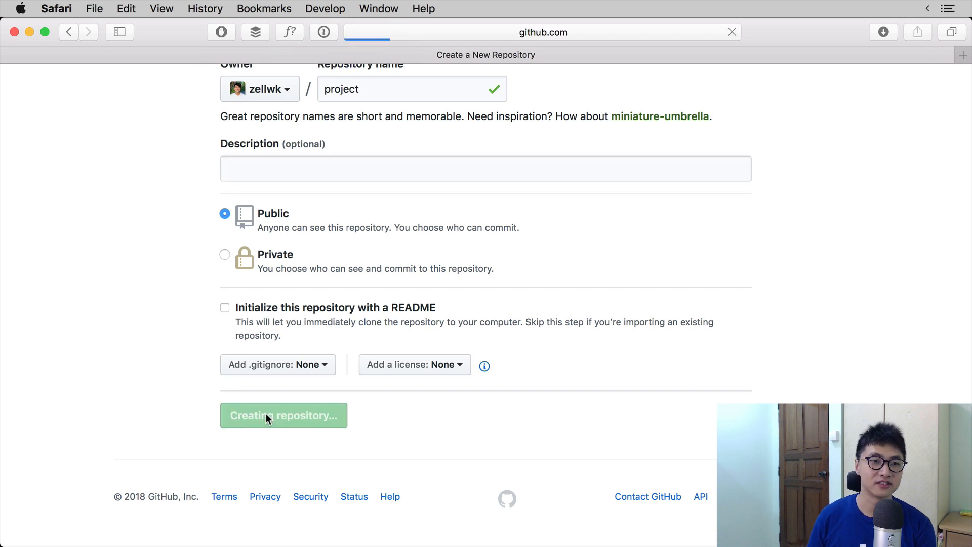
click(283, 415)
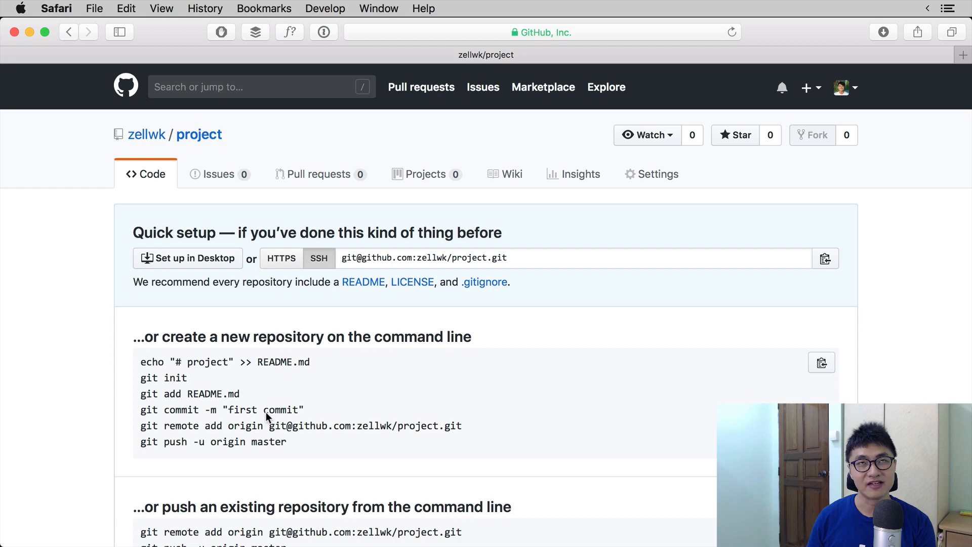
click(281, 257)
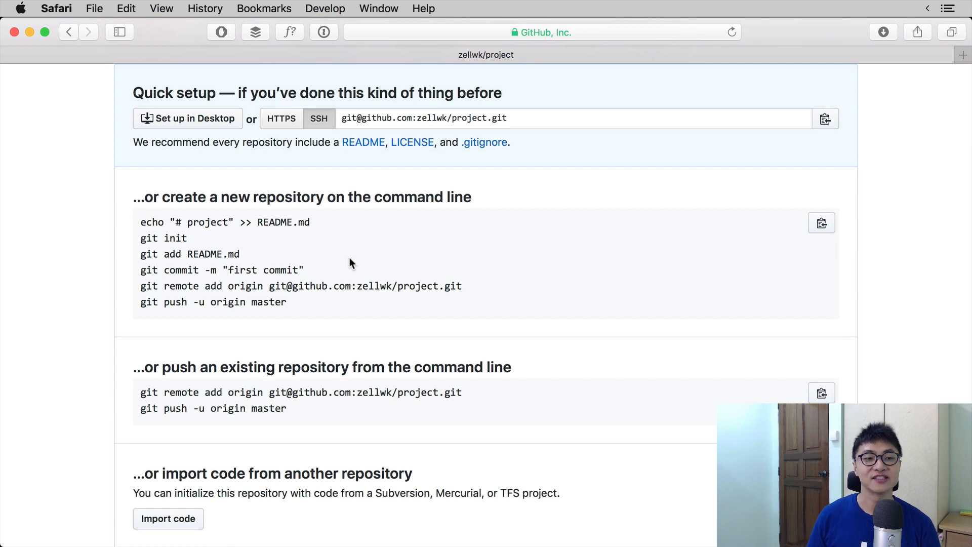
mouse_move(360, 303)
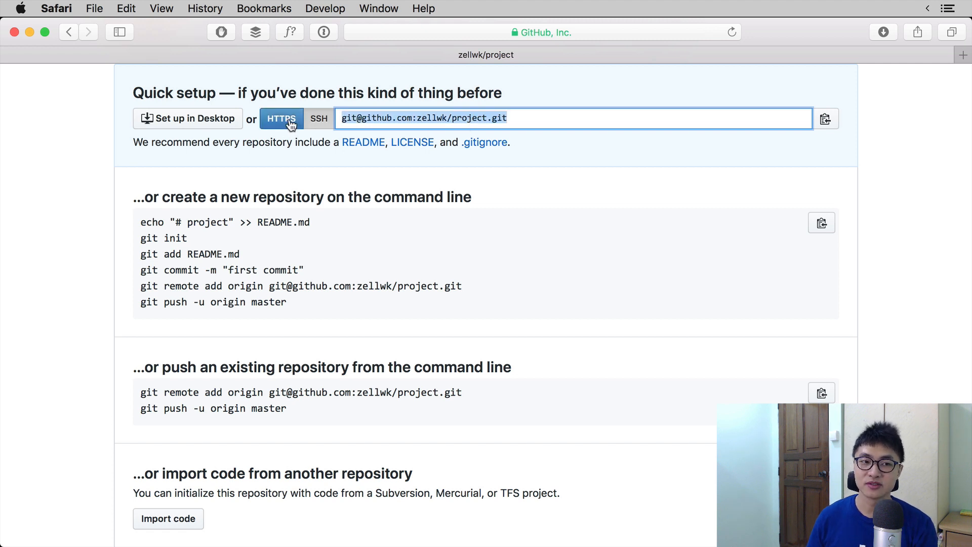
click(319, 118)
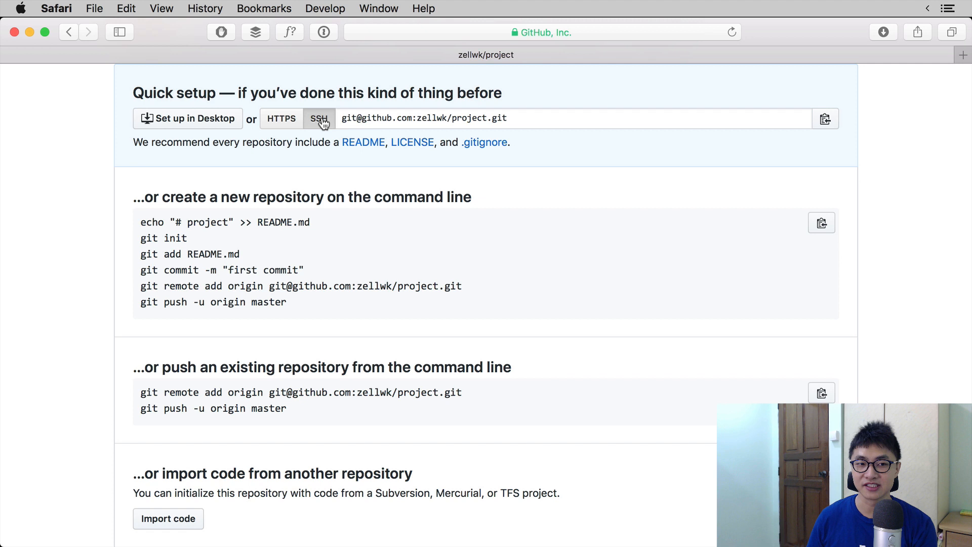
click(422, 119)
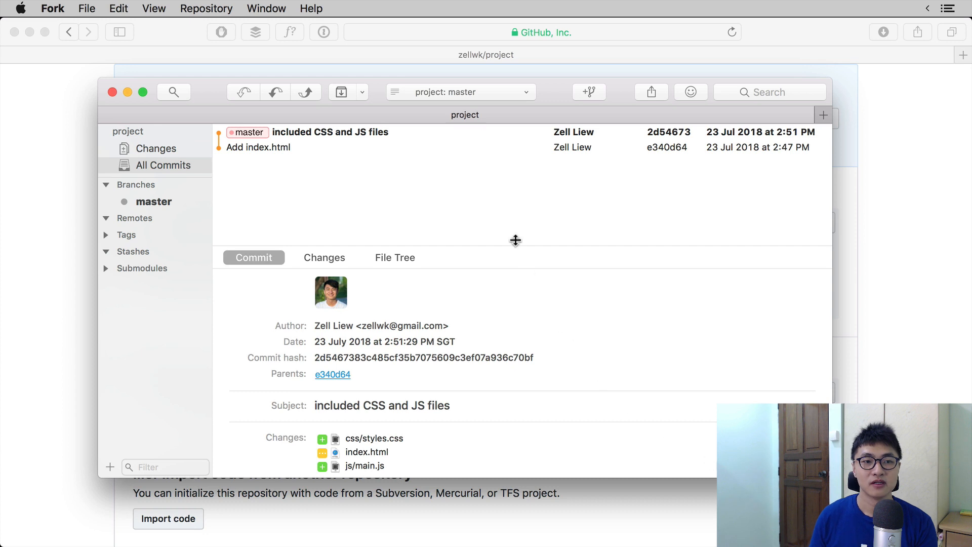
mouse_move(524, 223)
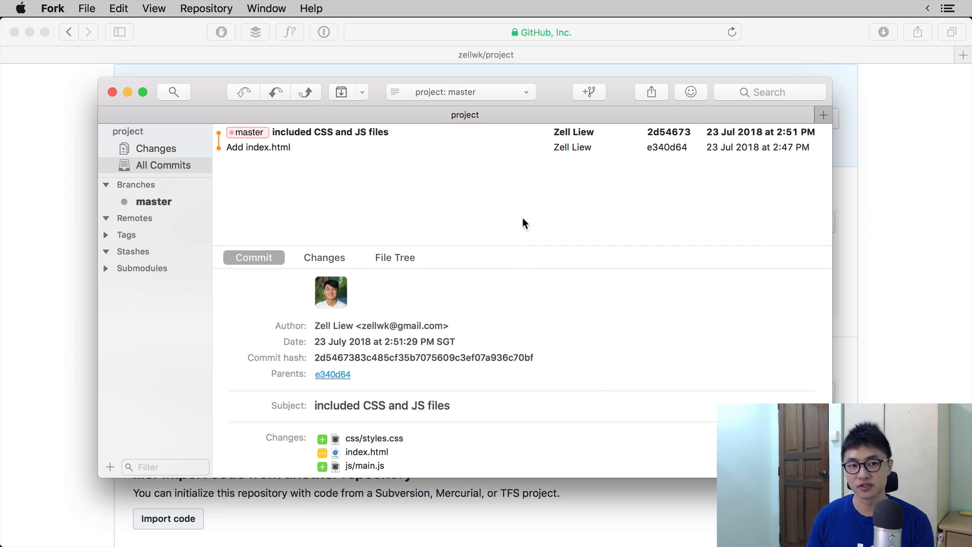
mouse_move(372, 185)
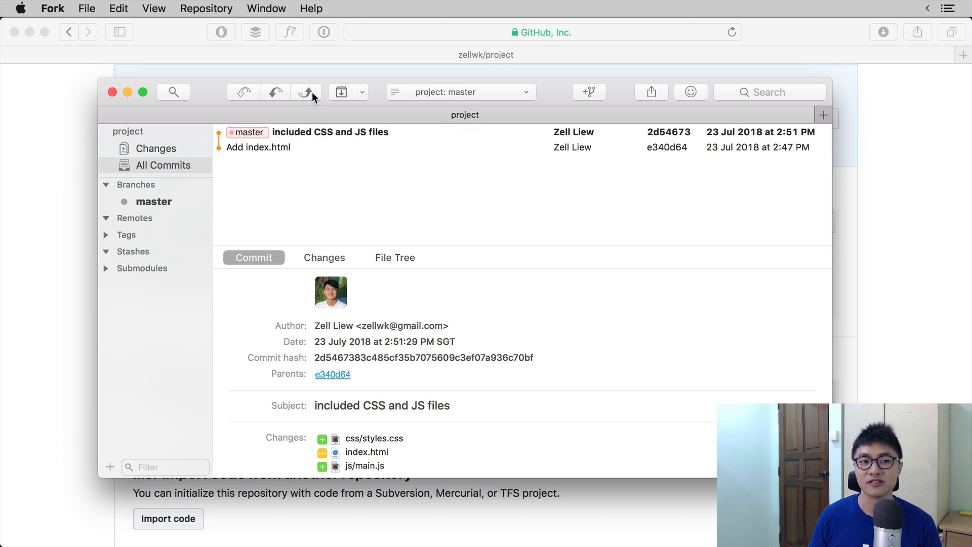
mouse_move(307, 91)
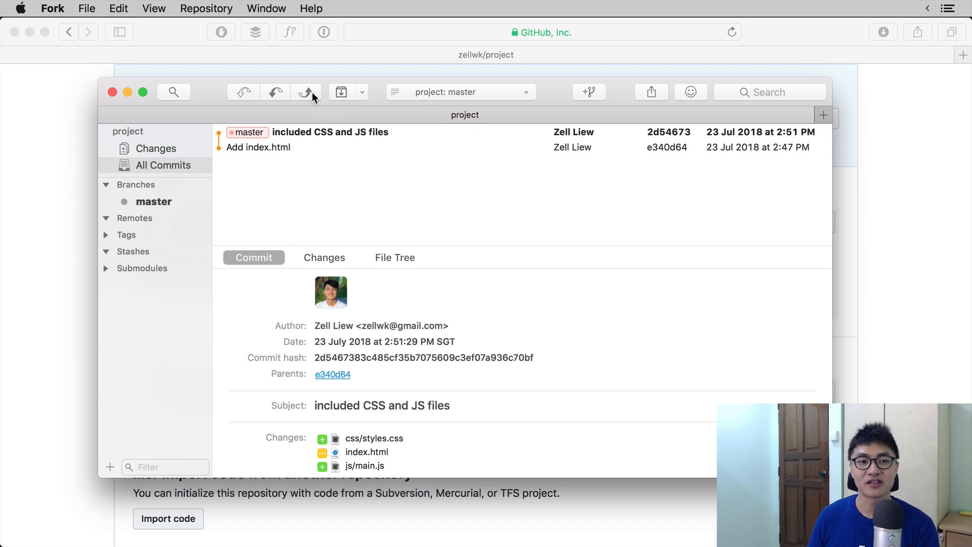
Start a push of the local project repository from Fork's toolbar.
click(306, 91)
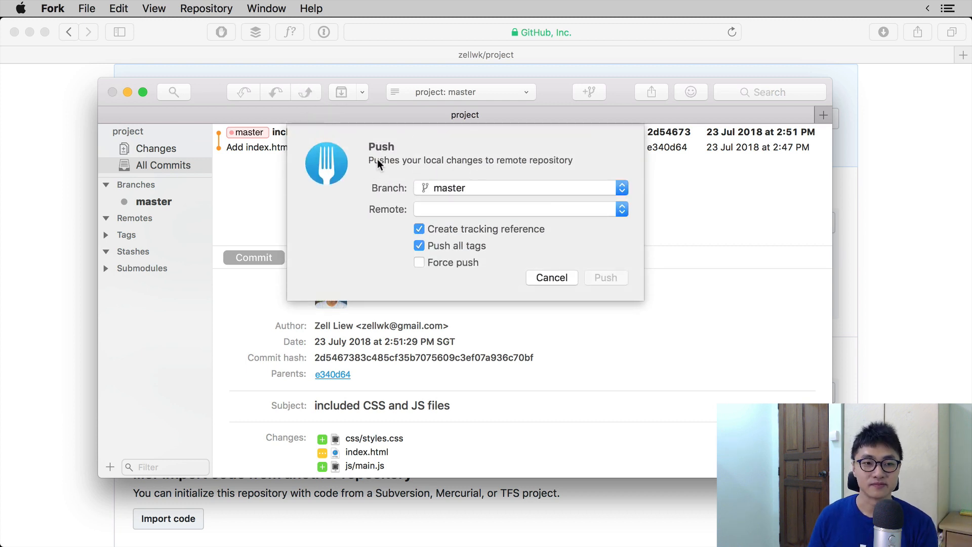
mouse_move(432, 184)
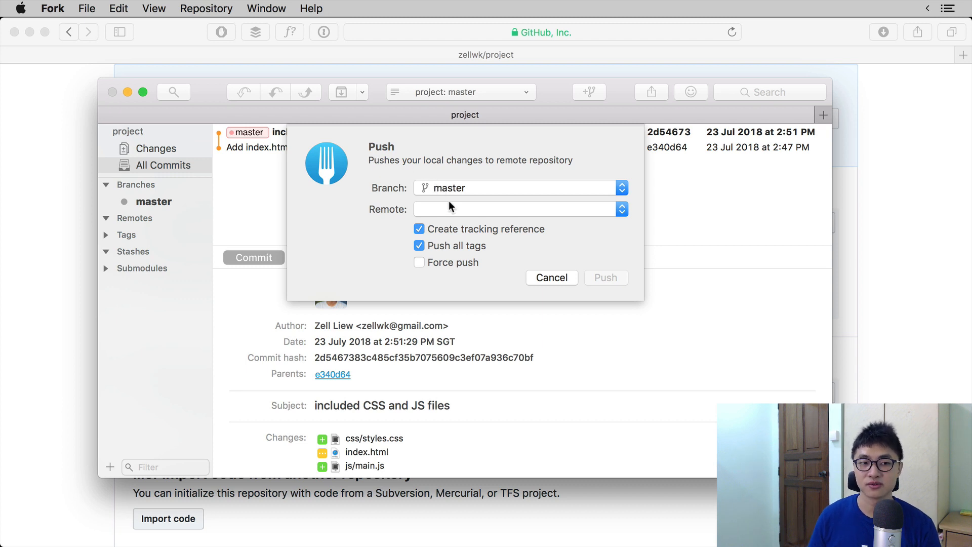
Keep master as the push branch and choose to add a new remote.
click(519, 188)
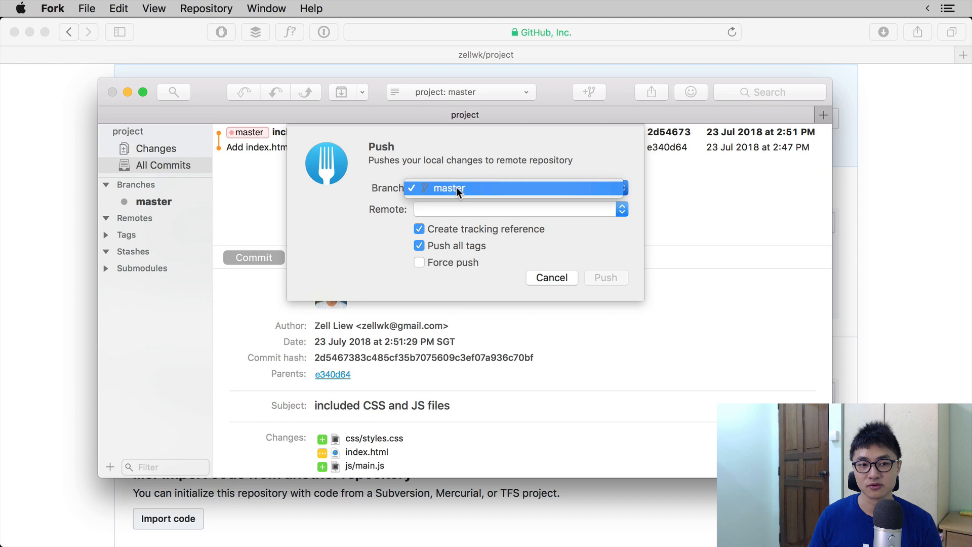
click(516, 188)
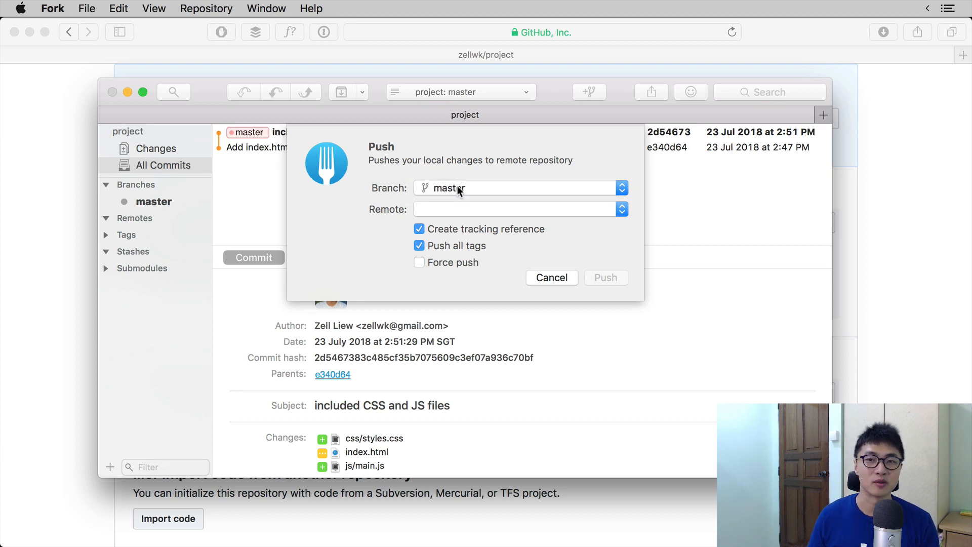
click(518, 208)
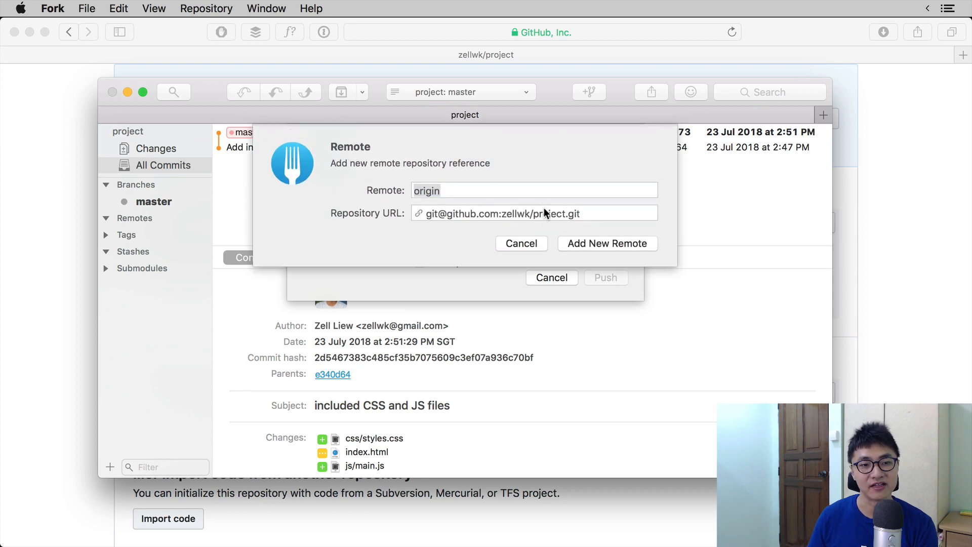
click(533, 190)
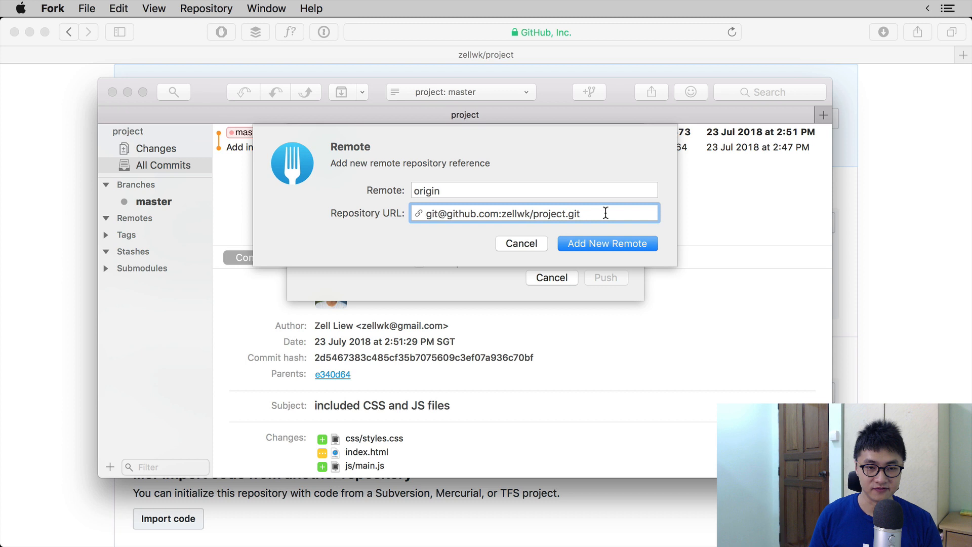
click(533, 212)
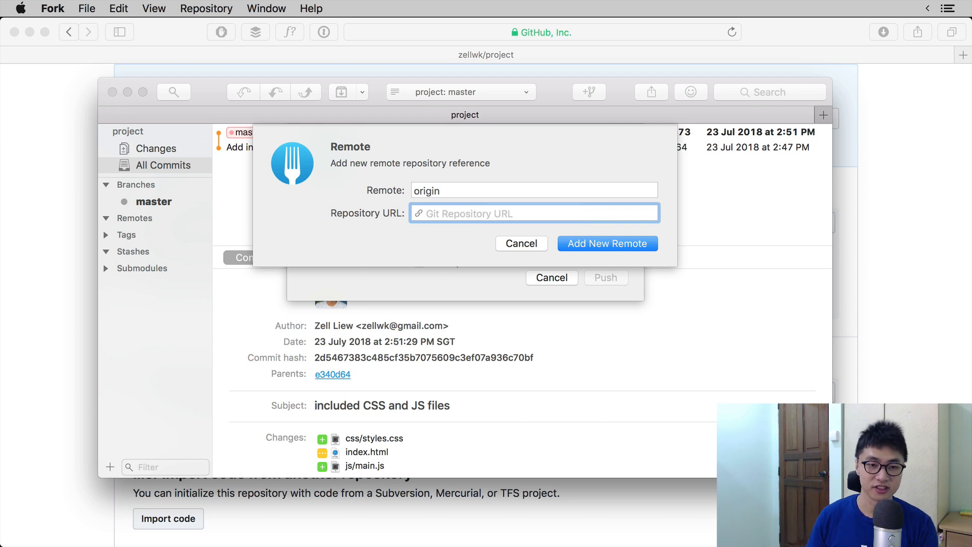
text(git@github.com:zellwk/project.git)
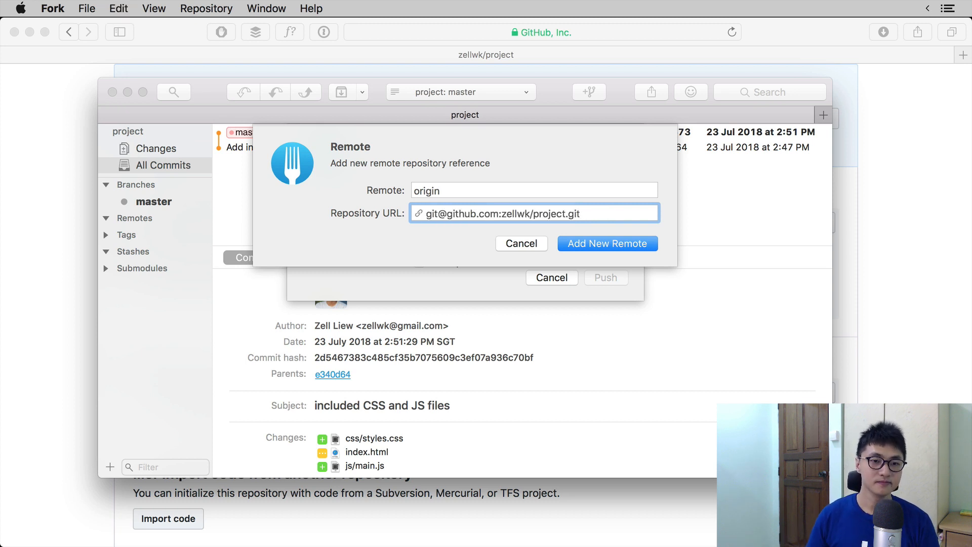
click(606, 243)
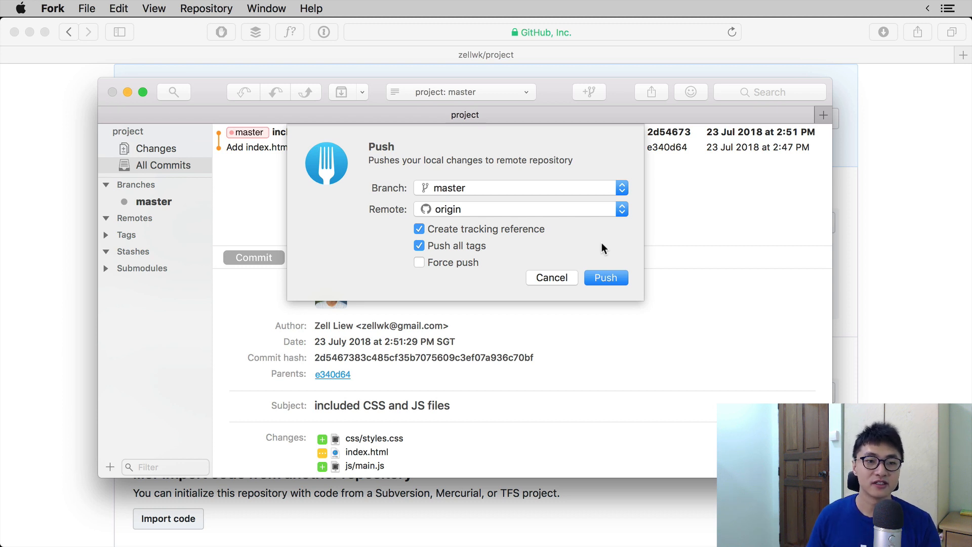
mouse_move(595, 244)
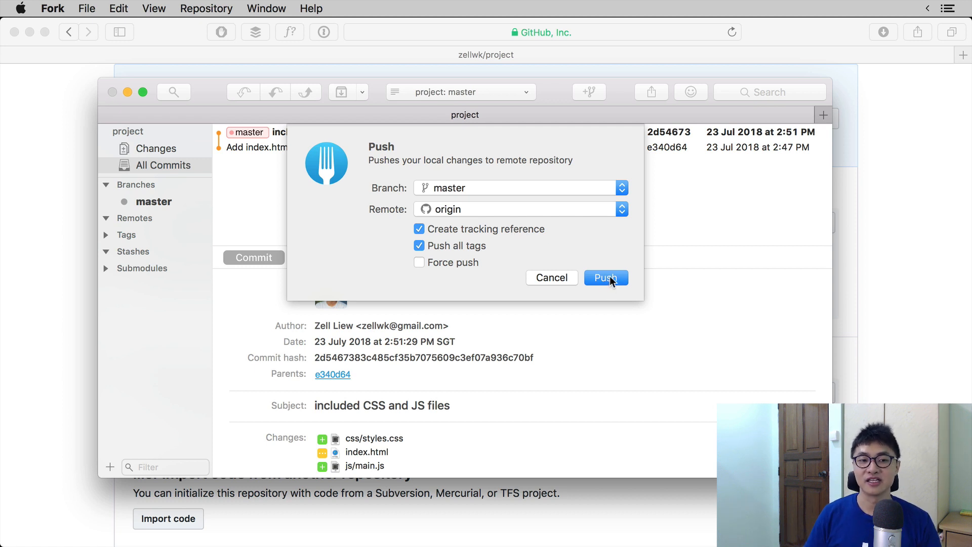
Push master's two commits to origin so origin/master matches master.
click(606, 277)
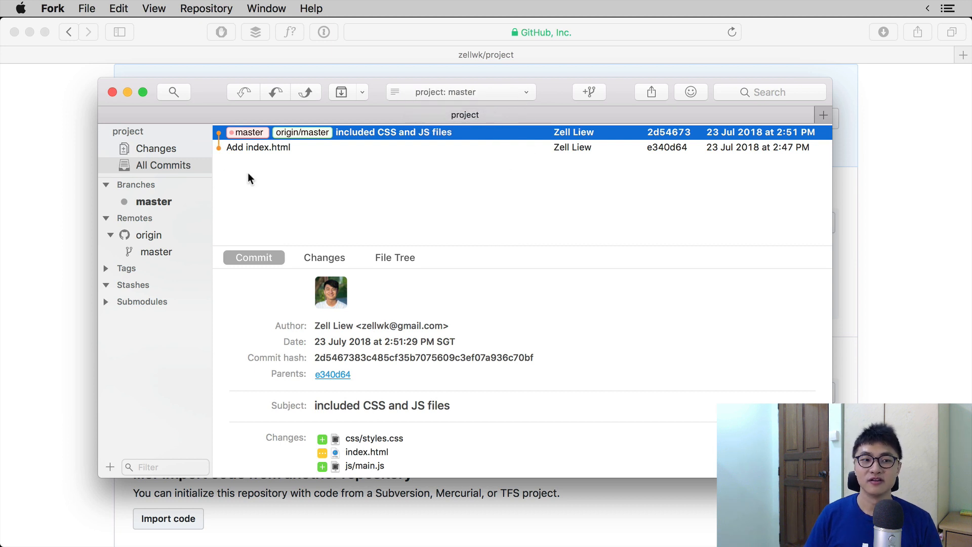
Inspect the latest commit shared by master and origin/master in All Commits.
click(164, 165)
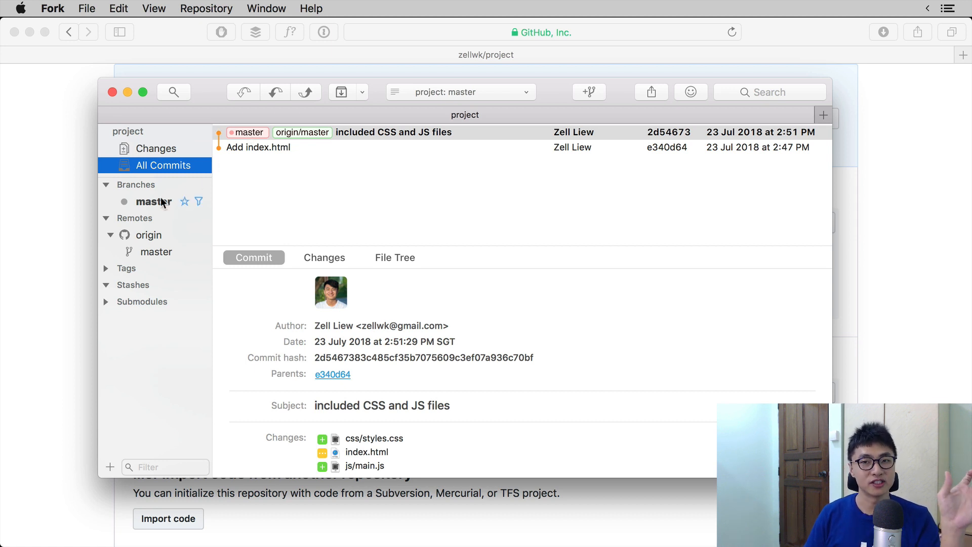
mouse_move(152, 201)
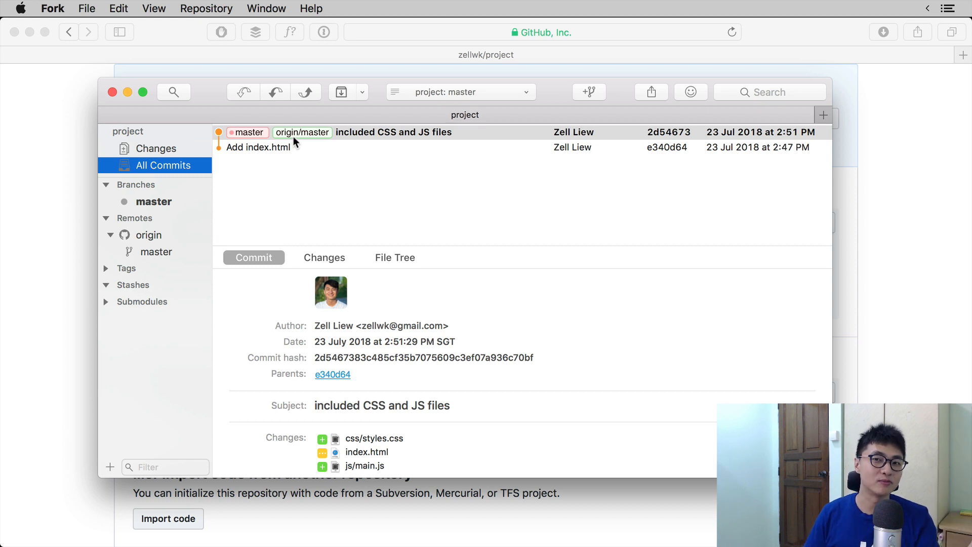
click(393, 132)
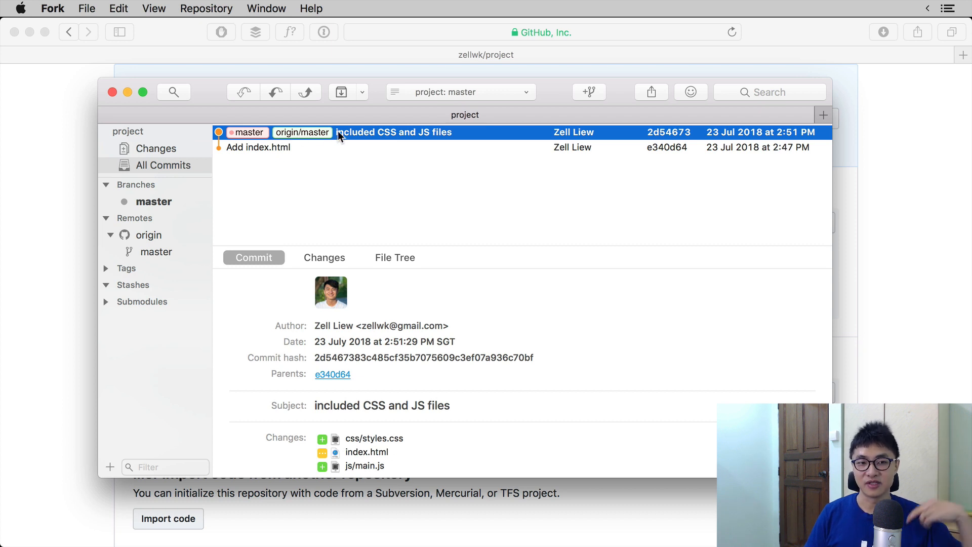
mouse_move(298, 137)
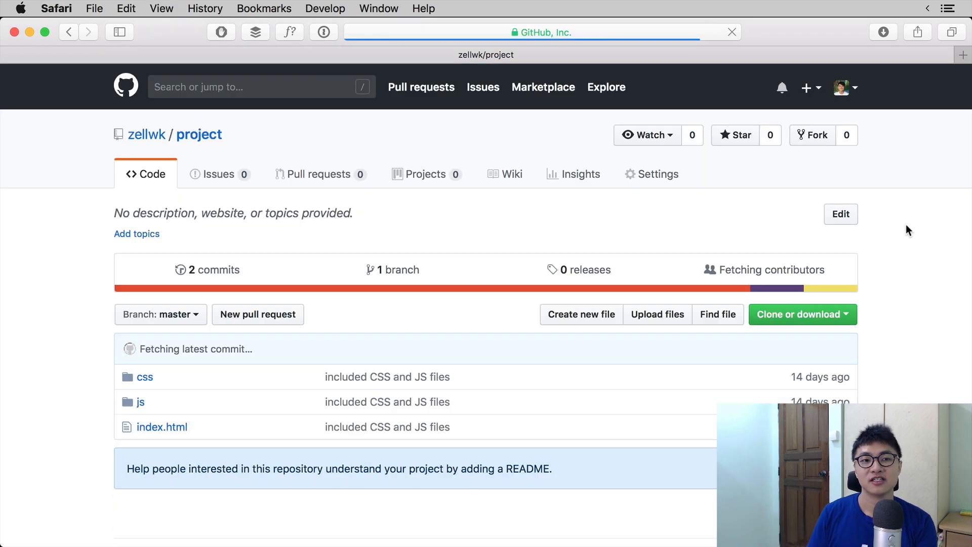
View the pushed index.html in the GitHub repository's file list.
scroll(down, 3)
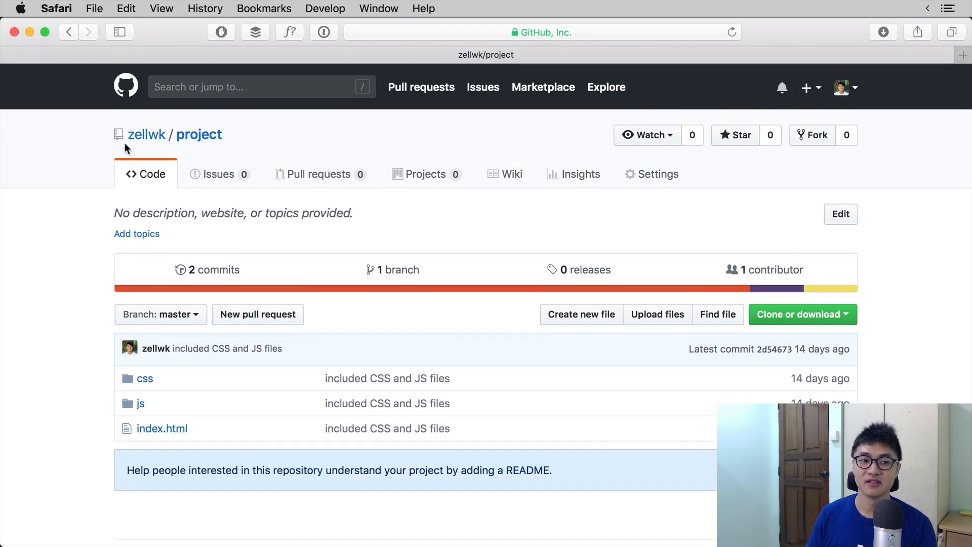
scroll(down, 3)
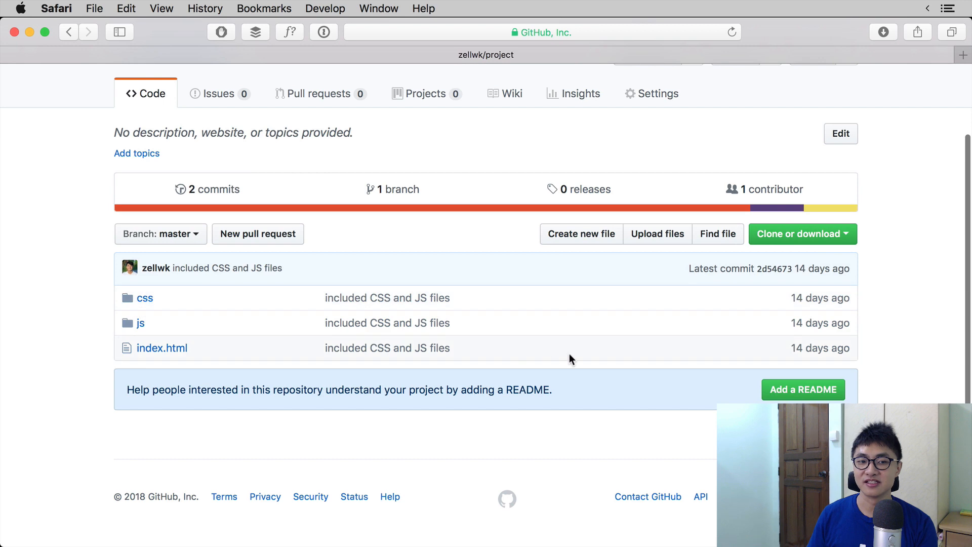
mouse_move(161, 348)
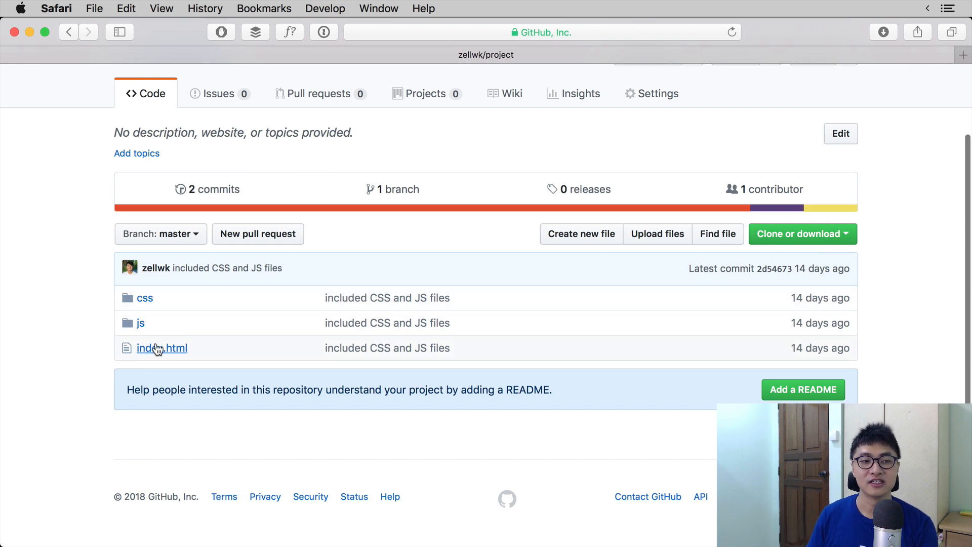
click(161, 347)
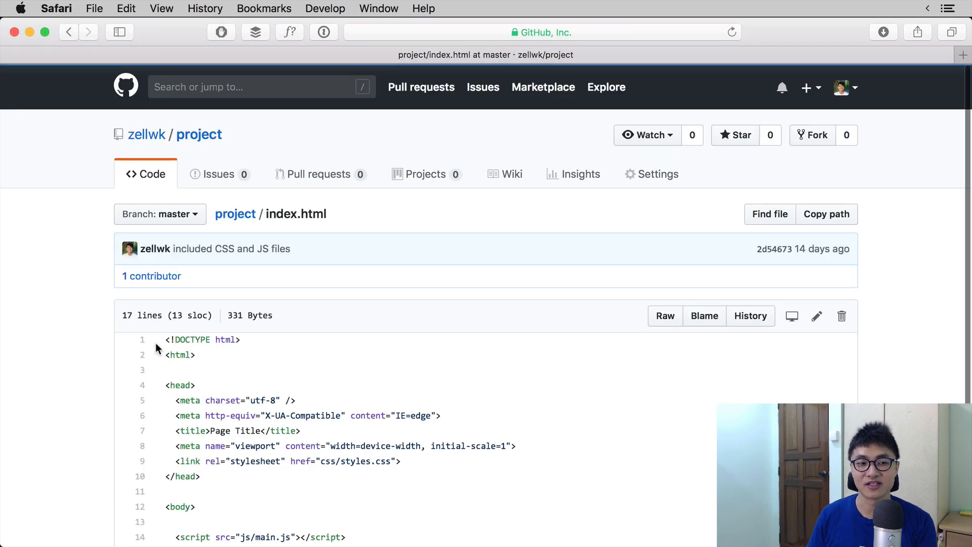
scroll(down, 3)
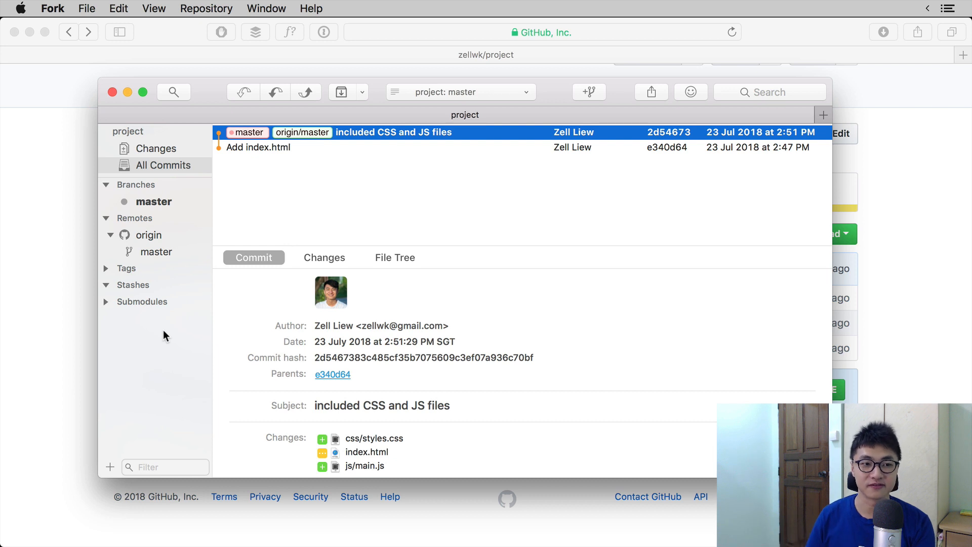
mouse_move(186, 155)
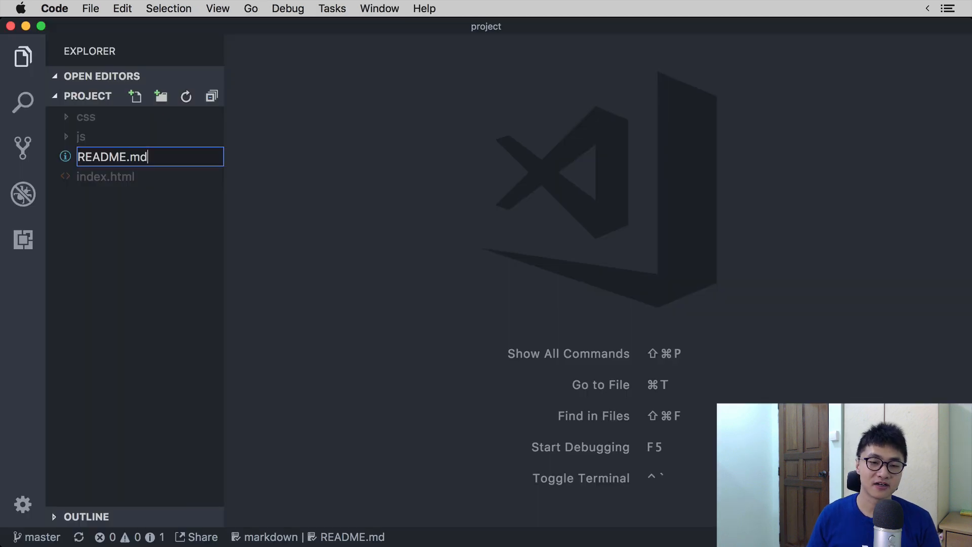
mouse_move(134, 99)
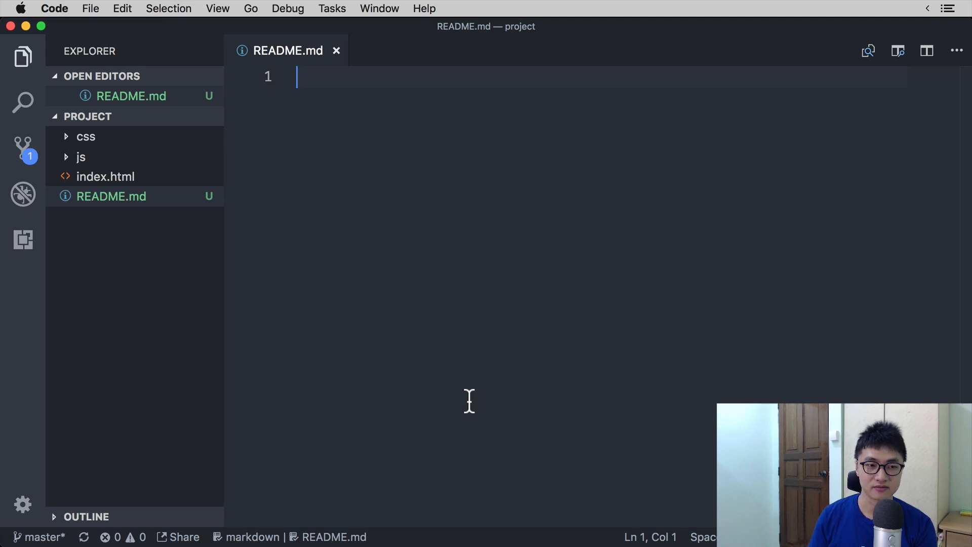
Write 'Hello world! This is my first Github repo!' into README.md.
text(Hello)
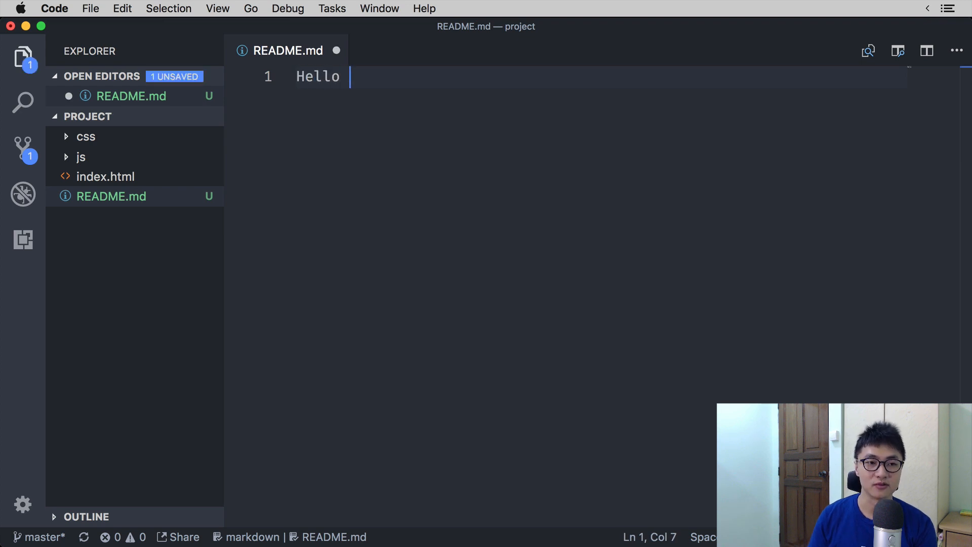
text(world! I')
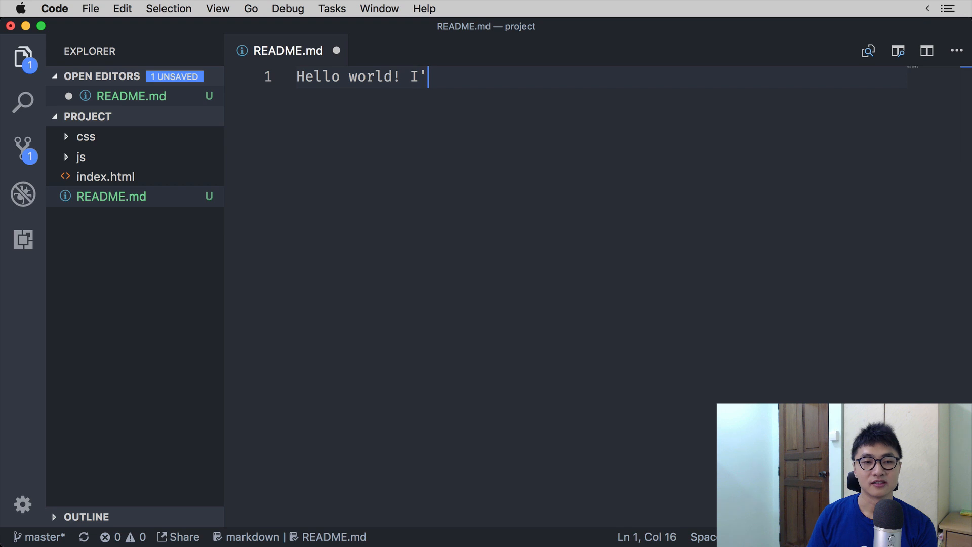
text(This is my first)
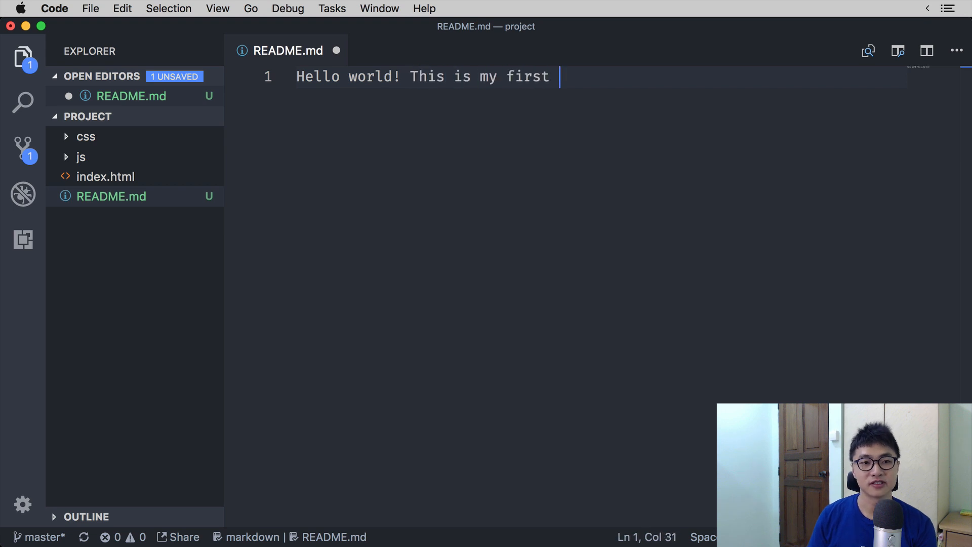
text(Github repo!)
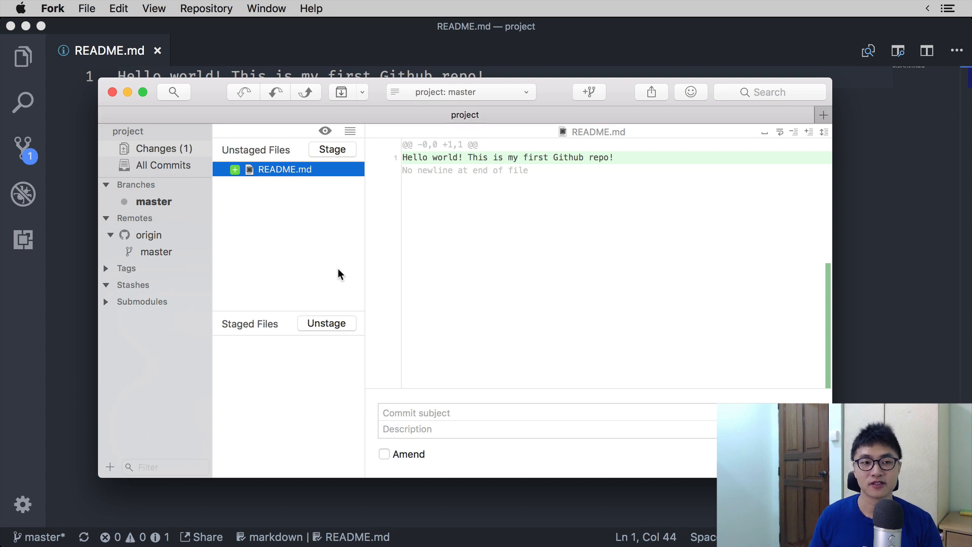
Review the README.md change and stage it.
click(164, 149)
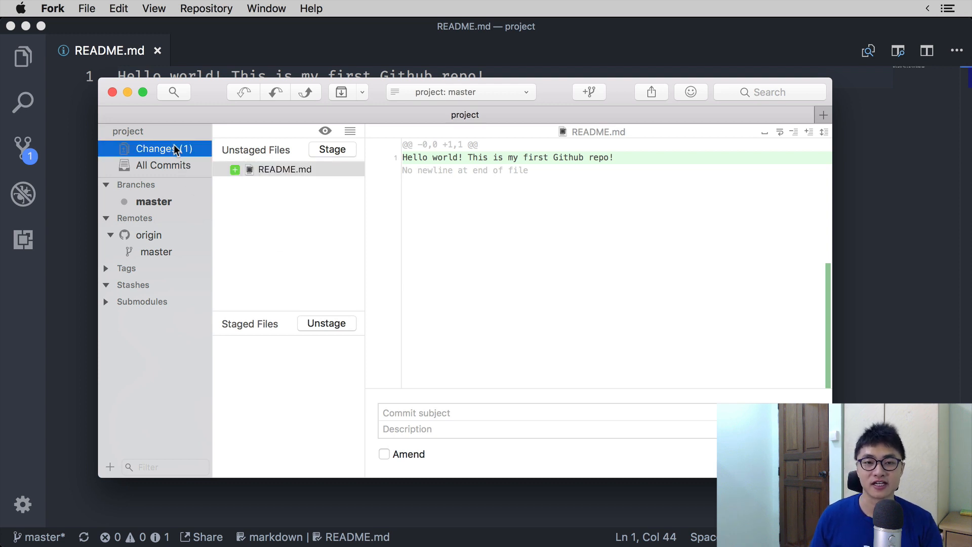
click(284, 169)
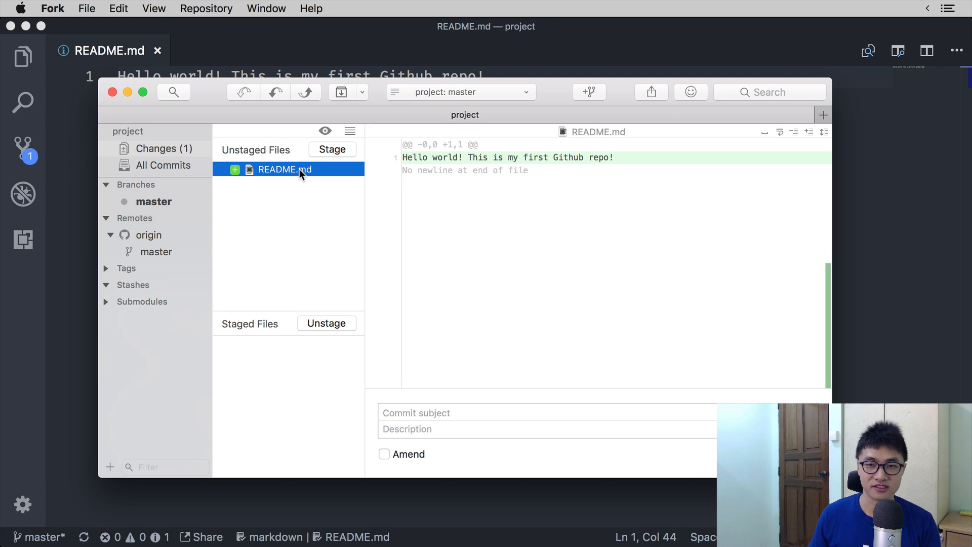
mouse_move(328, 160)
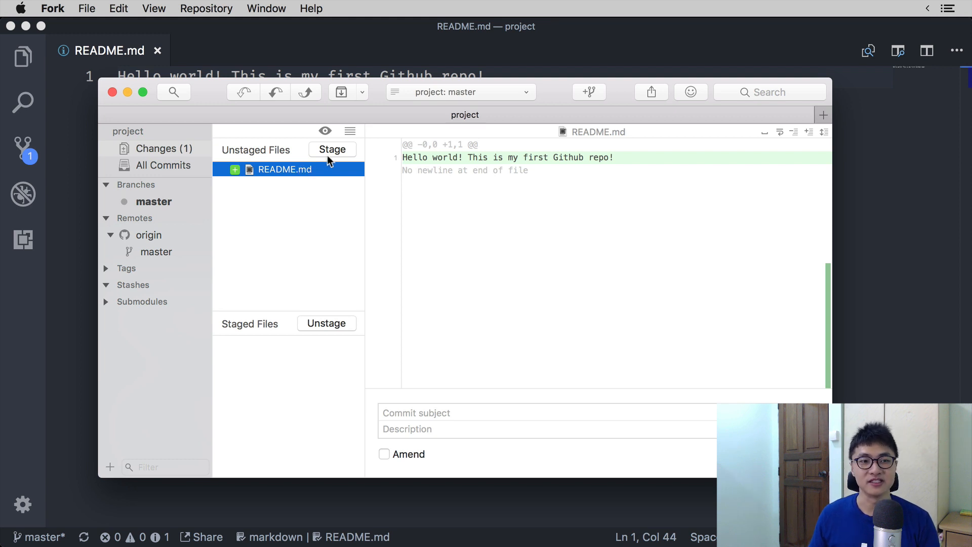
click(331, 148)
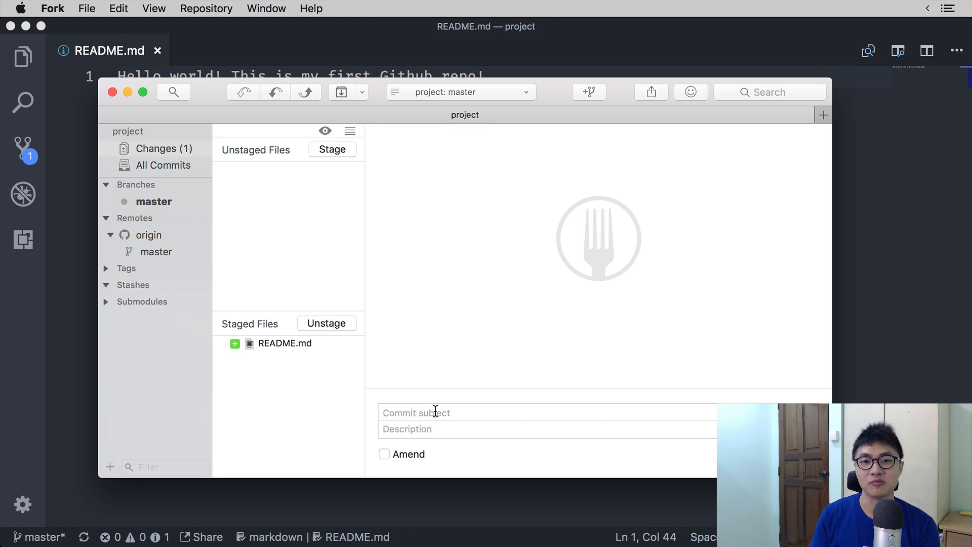
Commit the staged README.md with the subject 'Create Readme'.
text(Create Readme)
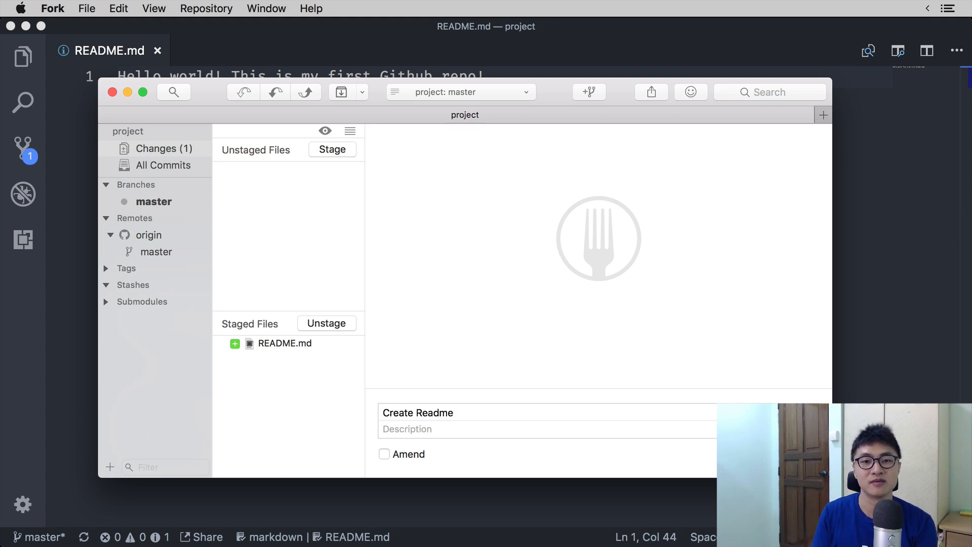
click(418, 412)
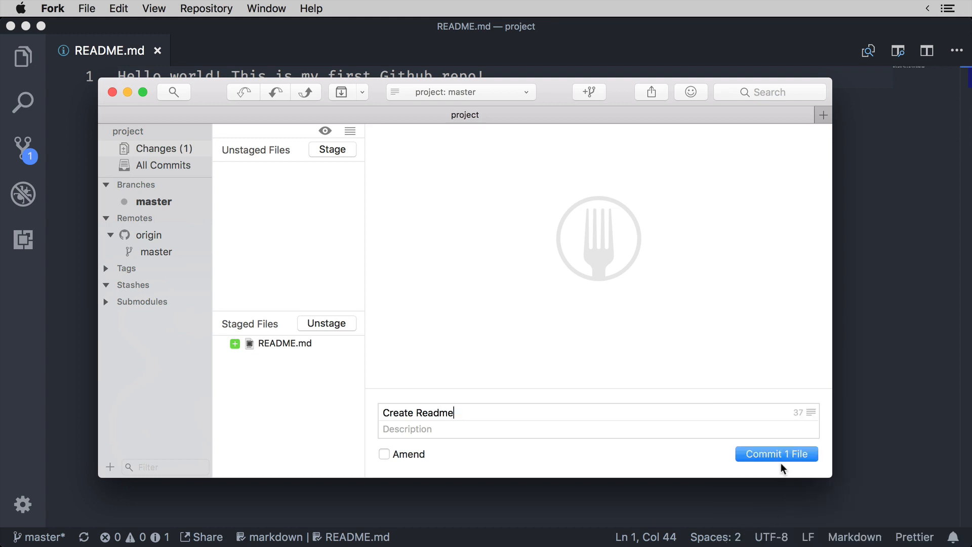
click(776, 453)
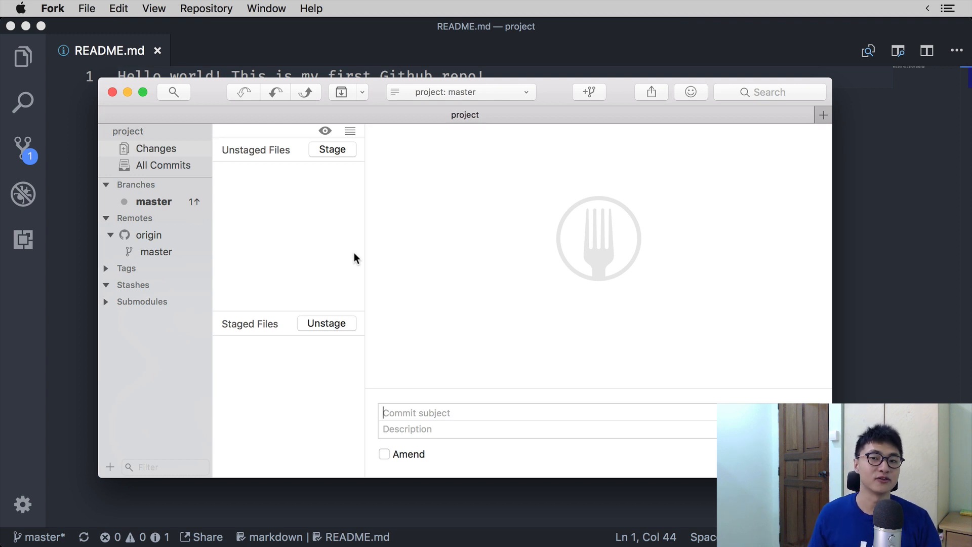
mouse_move(310, 310)
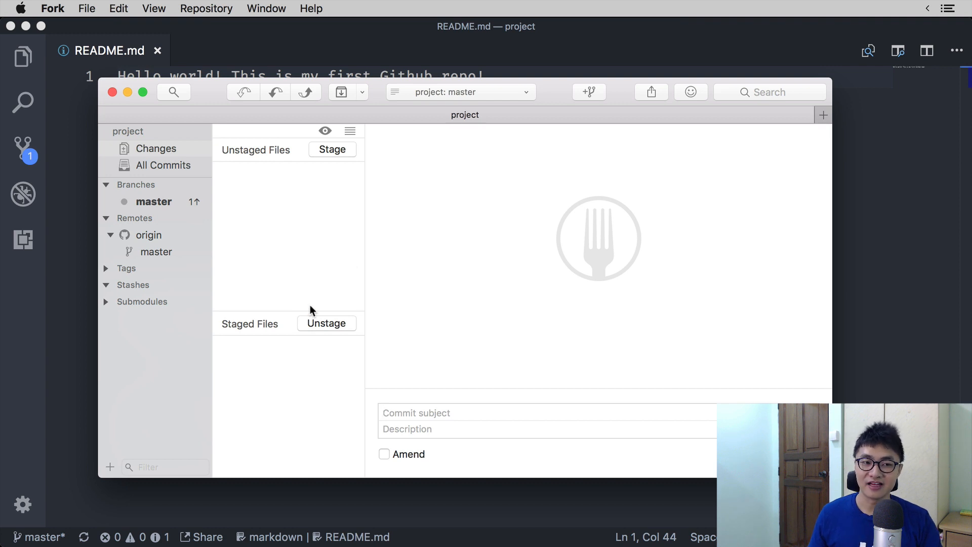
mouse_move(310, 303)
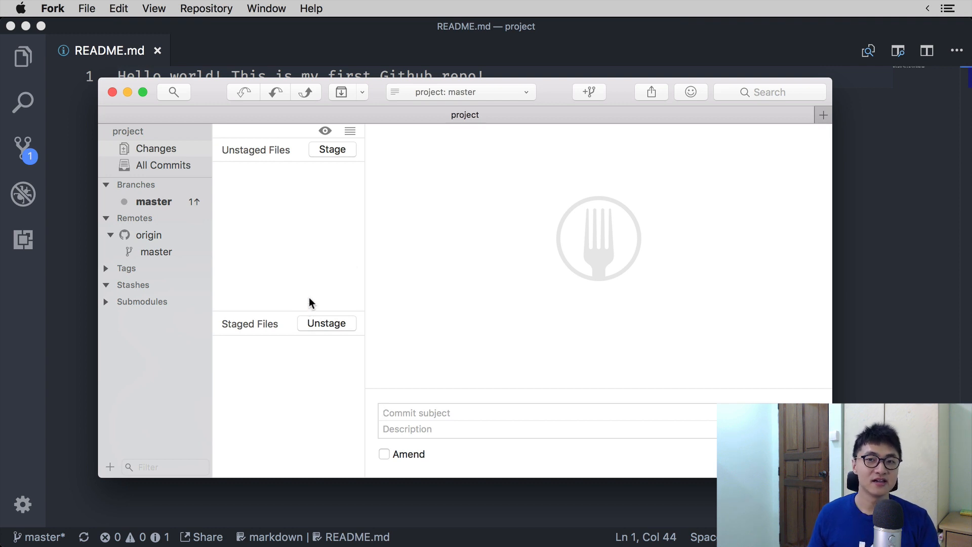
Switch to All Commits, showing master's Create Readme commit ahead of origin/master.
click(416, 413)
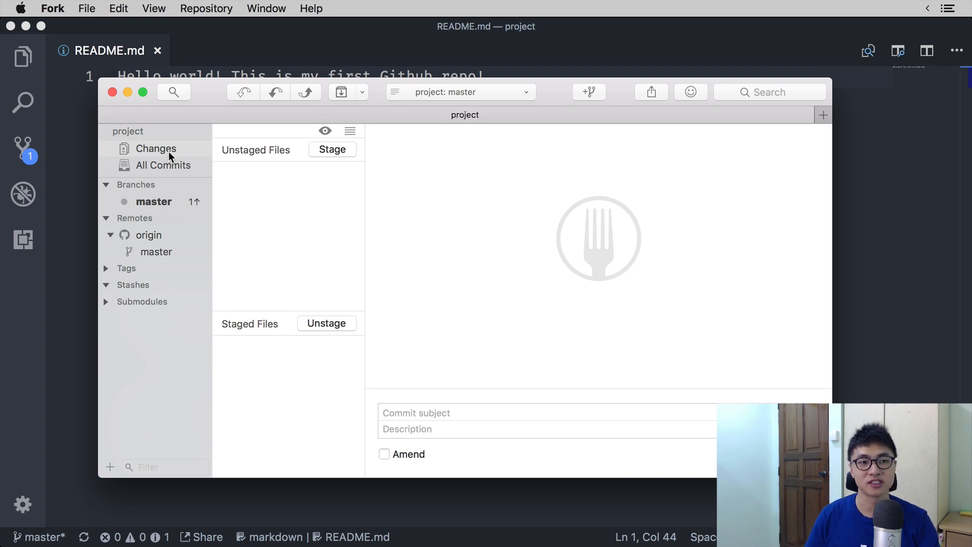
click(165, 165)
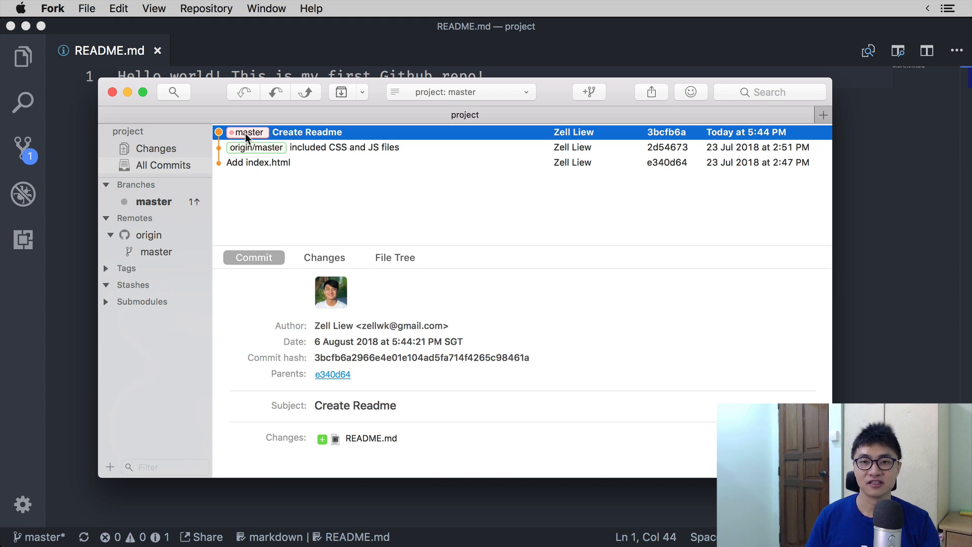
mouse_move(298, 138)
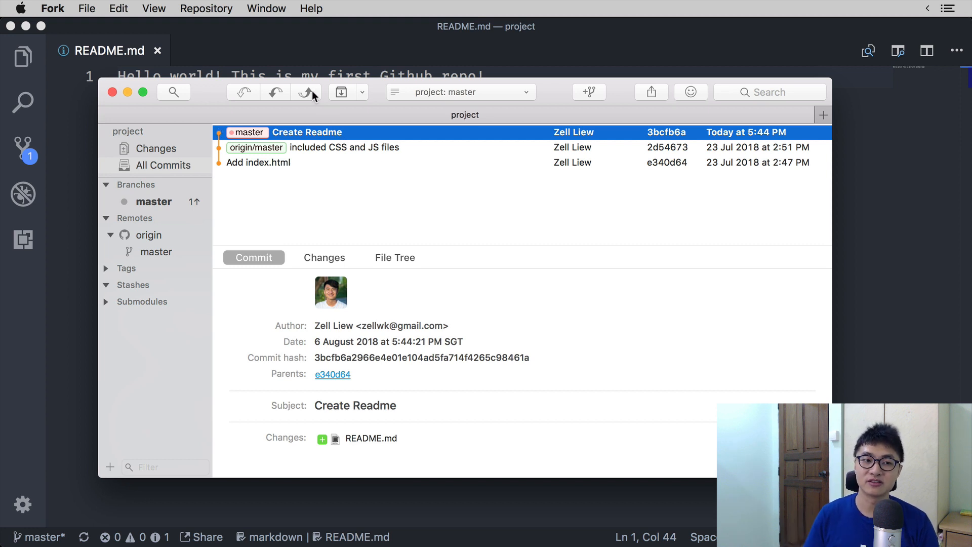
Push master to origin so origin/master reaches the Create Readme commit.
click(306, 91)
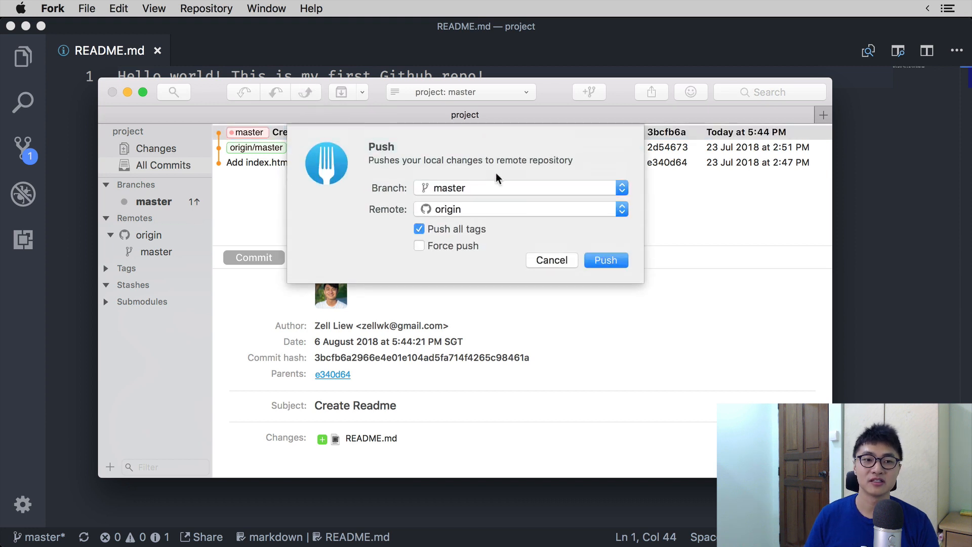
click(605, 259)
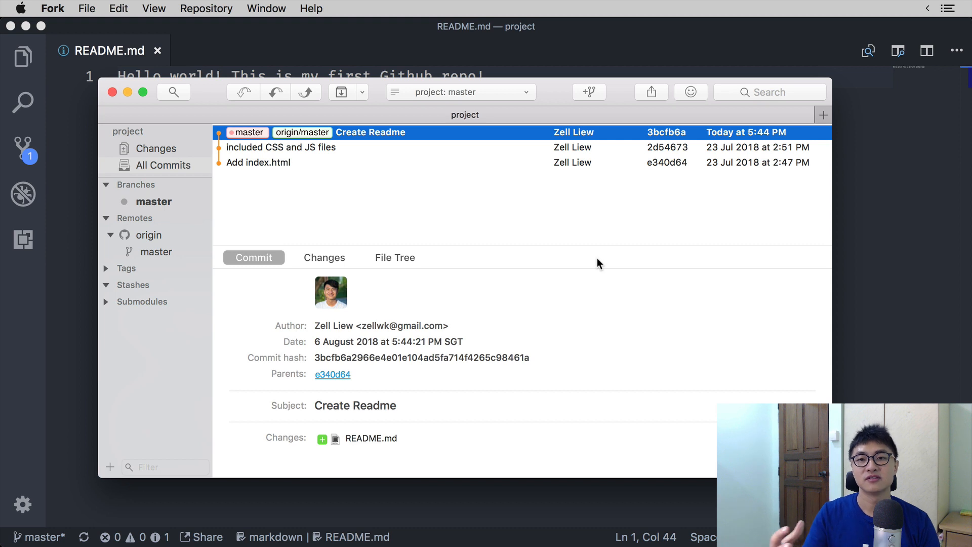
mouse_move(546, 256)
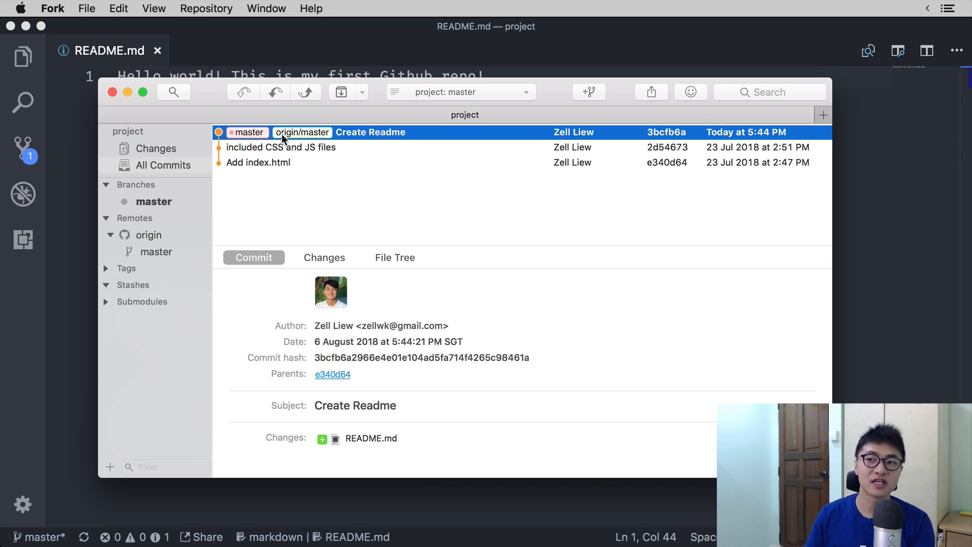
mouse_move(283, 140)
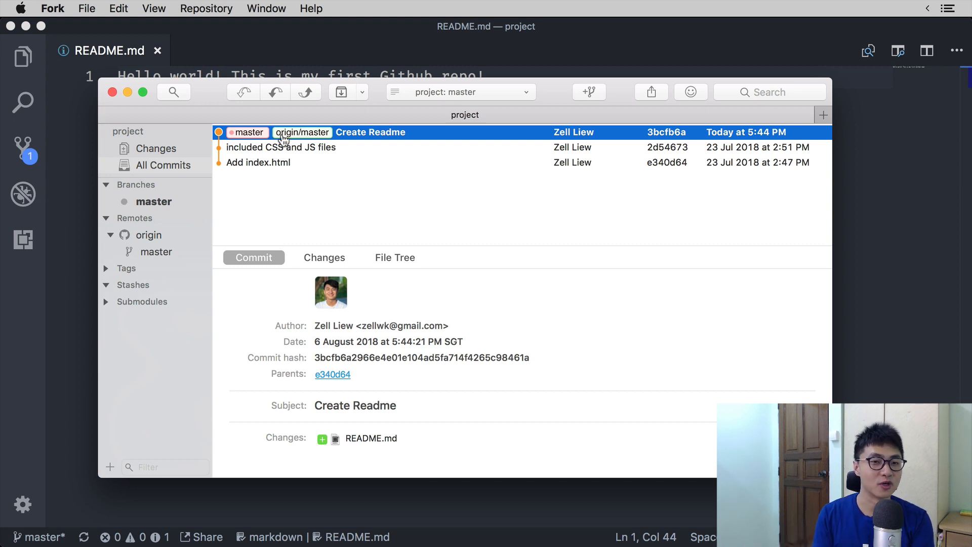